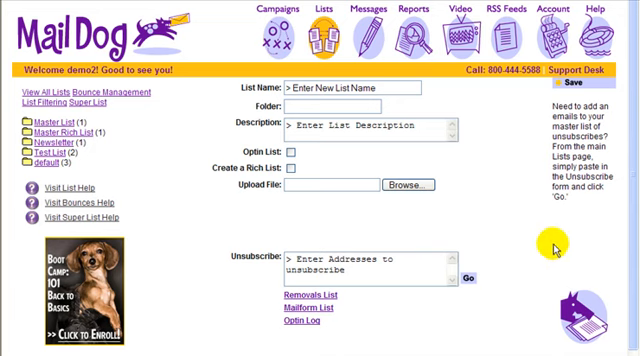
mouse_move(176, 188)
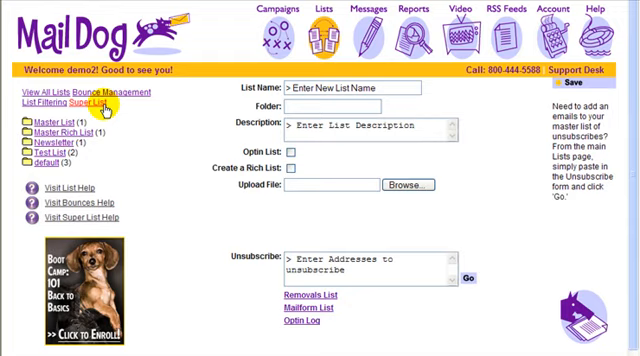
Step: Open the Super List page from the List Management sidebar
left_click(84, 102)
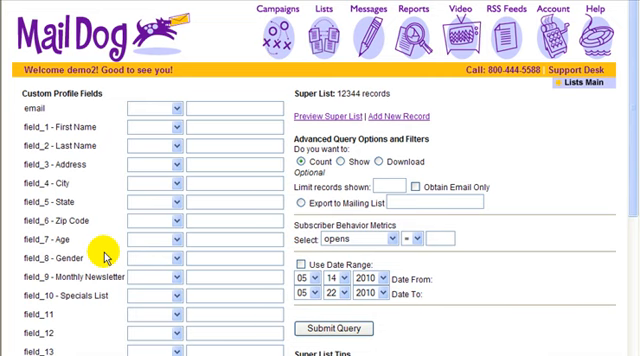
mouse_move(108, 258)
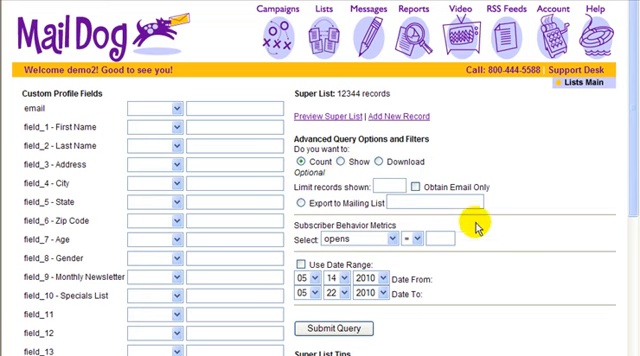
scroll("down", 3)
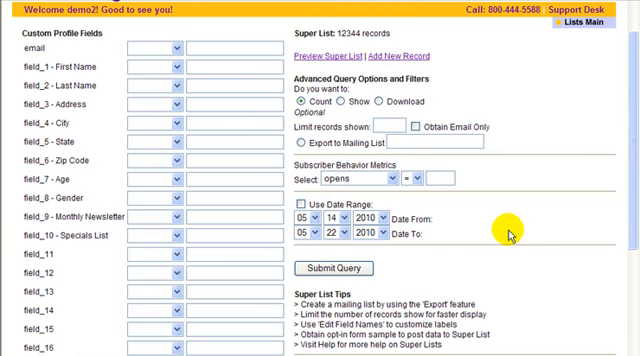
mouse_move(404, 76)
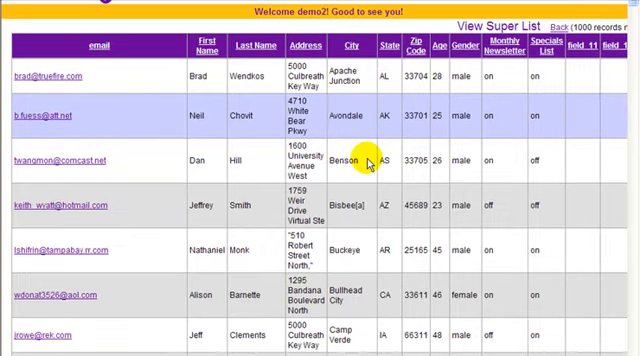
Step: Browse the Super List preview of subscriber records and return to the query page
scroll("down", 3)
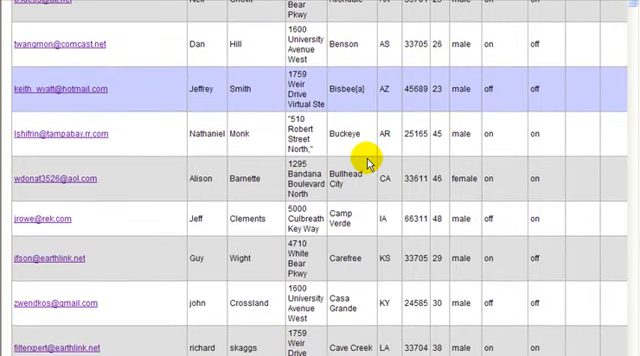
scroll("down", 3)
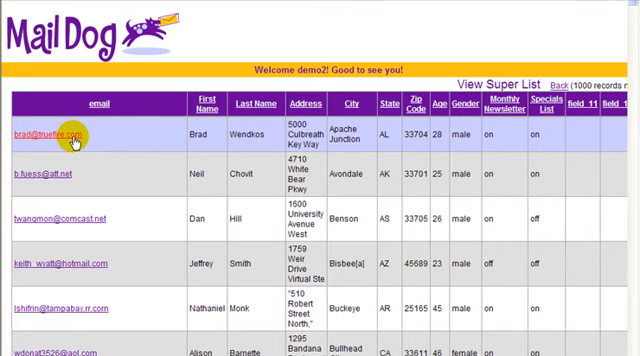
left_click(40, 132)
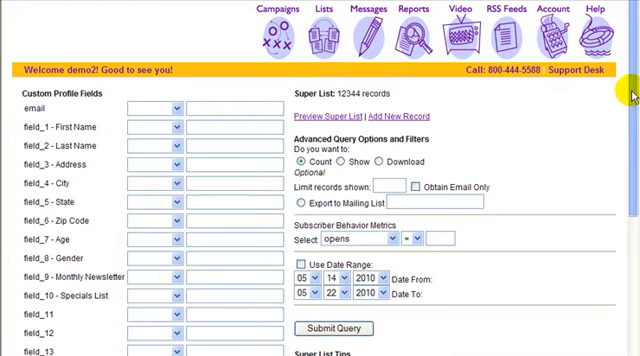
scroll("down", 3)
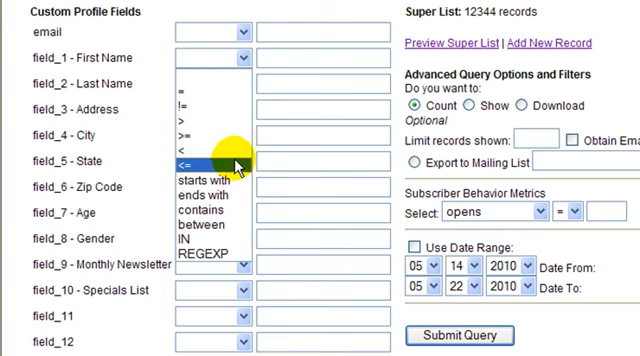
mouse_move(400, 72)
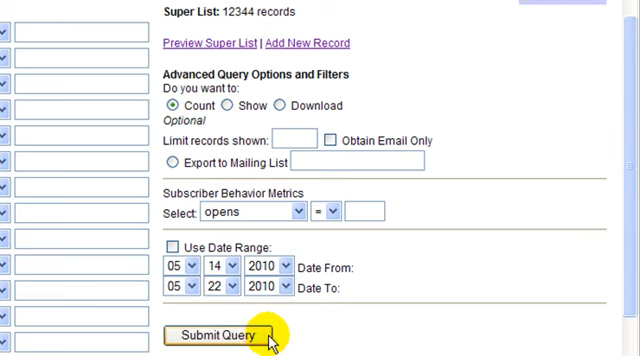
Step: Set query results to export into a new mailing list named 'may newsletter'
left_click(174, 160)
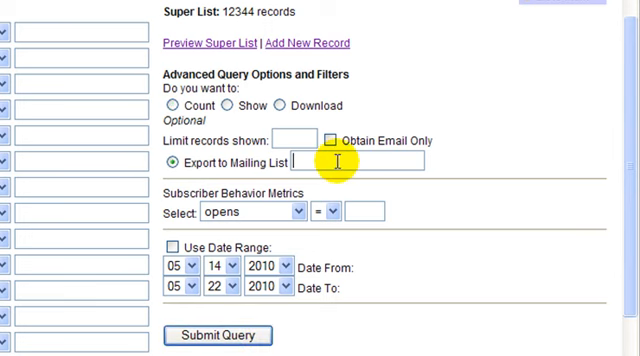
type("may new")
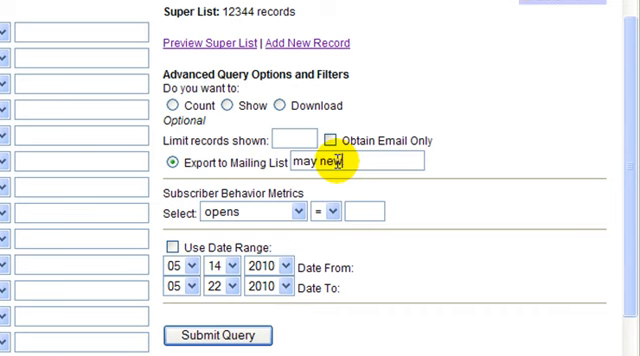
type("sletter")
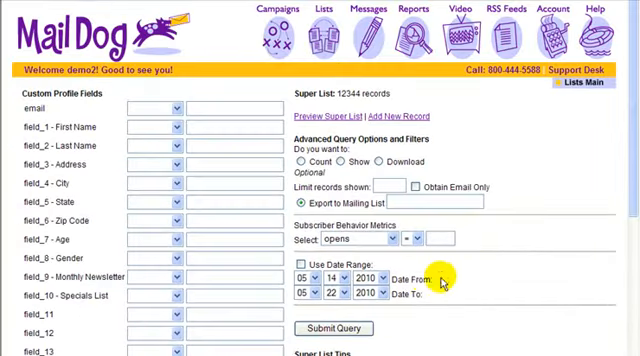
scroll("down", 3)
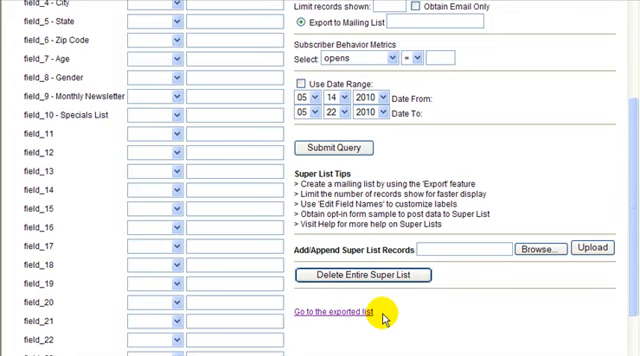
scroll("down", 3)
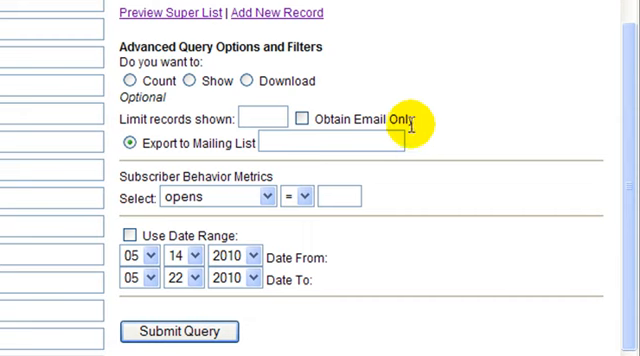
Step: Limit the query to email addresses only and show results on screen
left_click(302, 120)
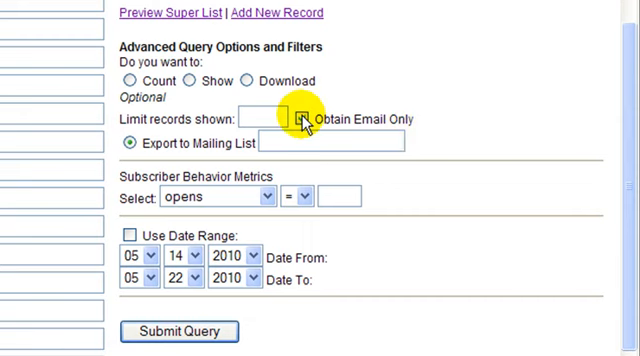
left_click(302, 120)
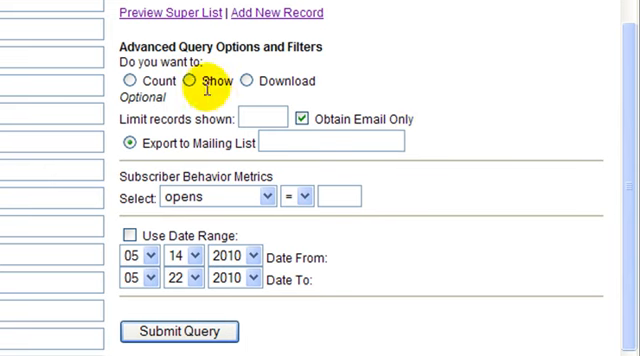
left_click(186, 80)
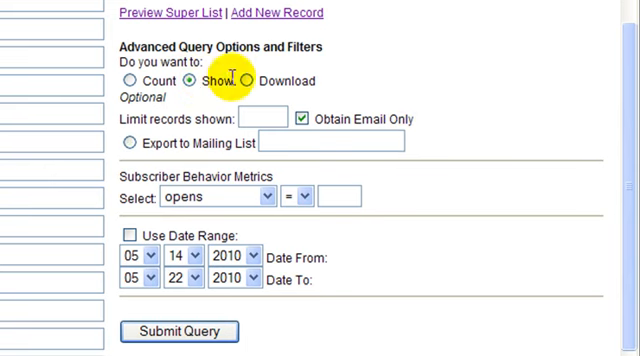
mouse_move(328, 84)
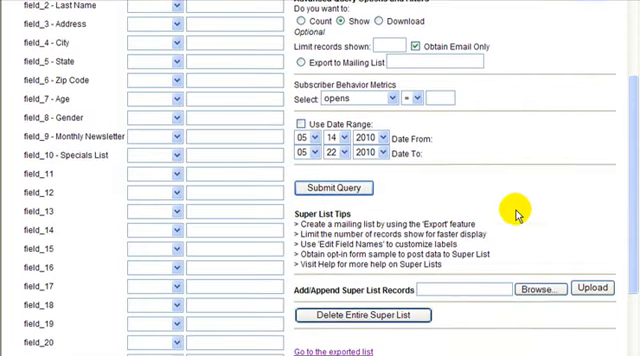
scroll("down", 3)
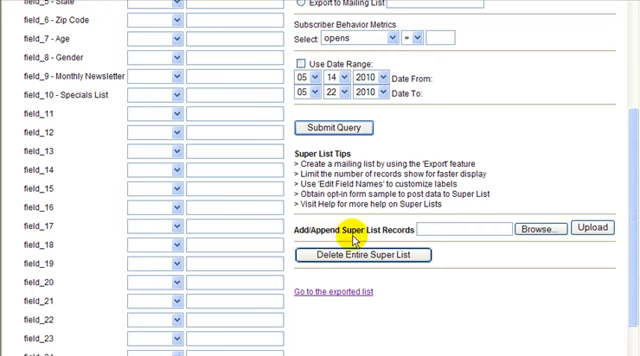
mouse_move(558, 232)
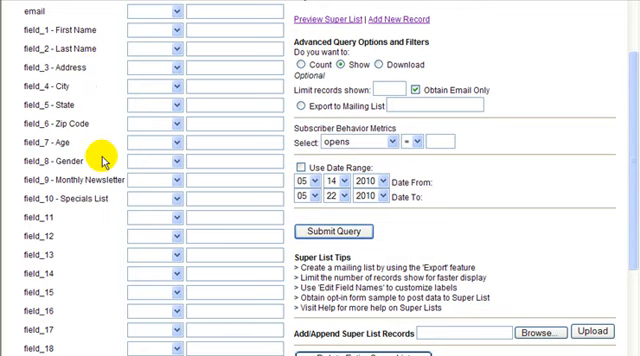
scroll("down", 3)
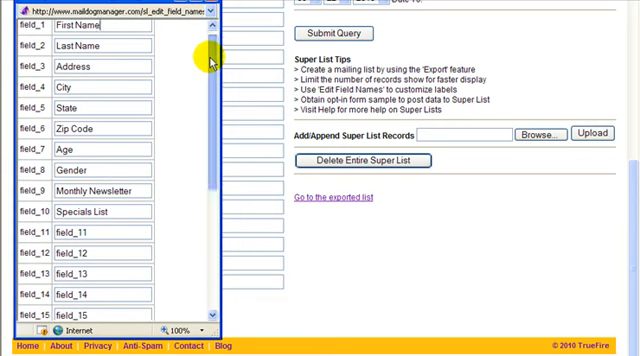
scroll("down", 3)
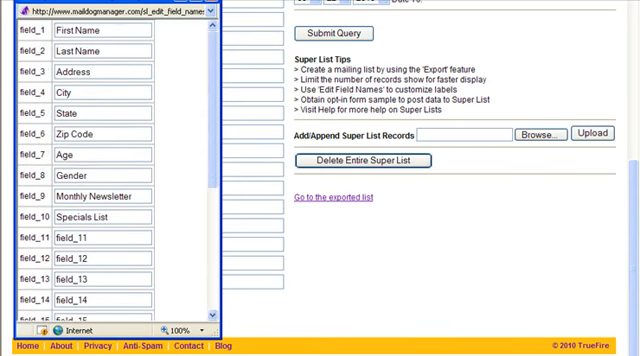
scroll("down", 3)
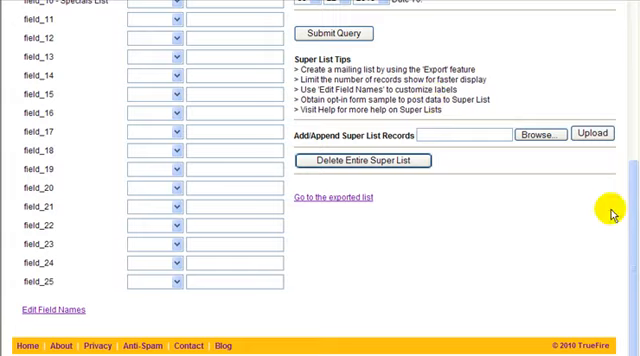
scroll("up", 3)
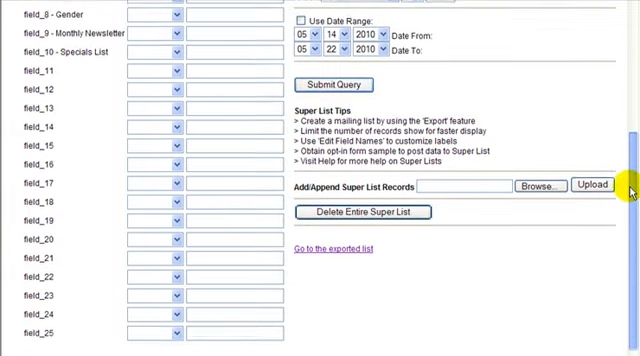
scroll("up", 3)
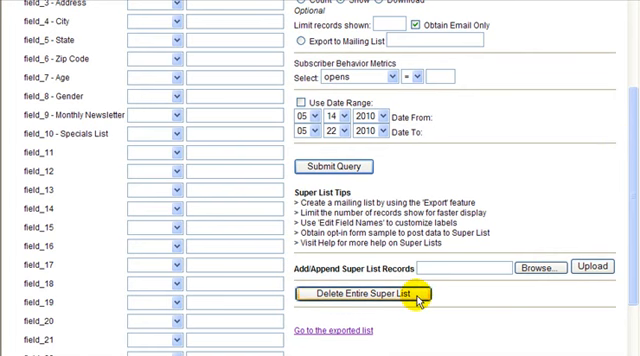
Step: Start deleting the entire Super List, bringing up the confirmation prompt
left_click(362, 296)
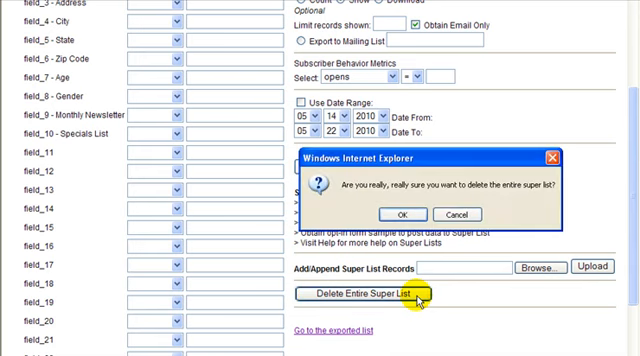
mouse_move(420, 244)
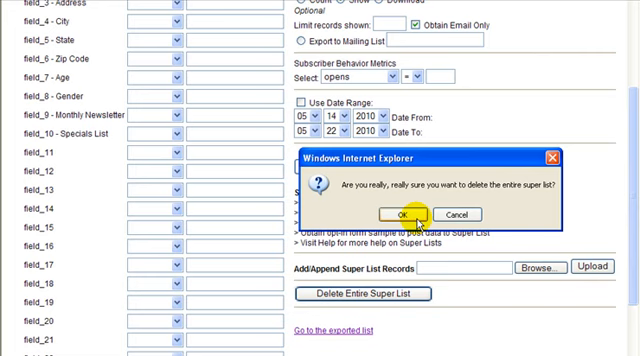
mouse_move(428, 216)
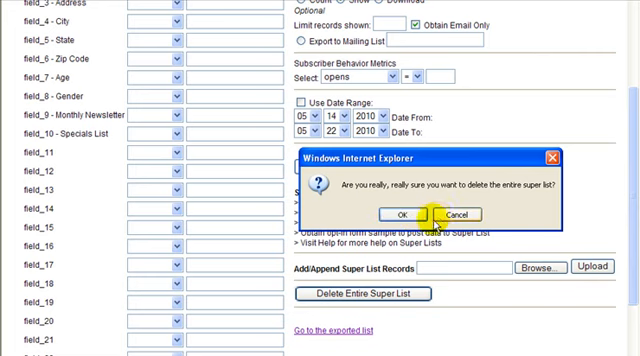